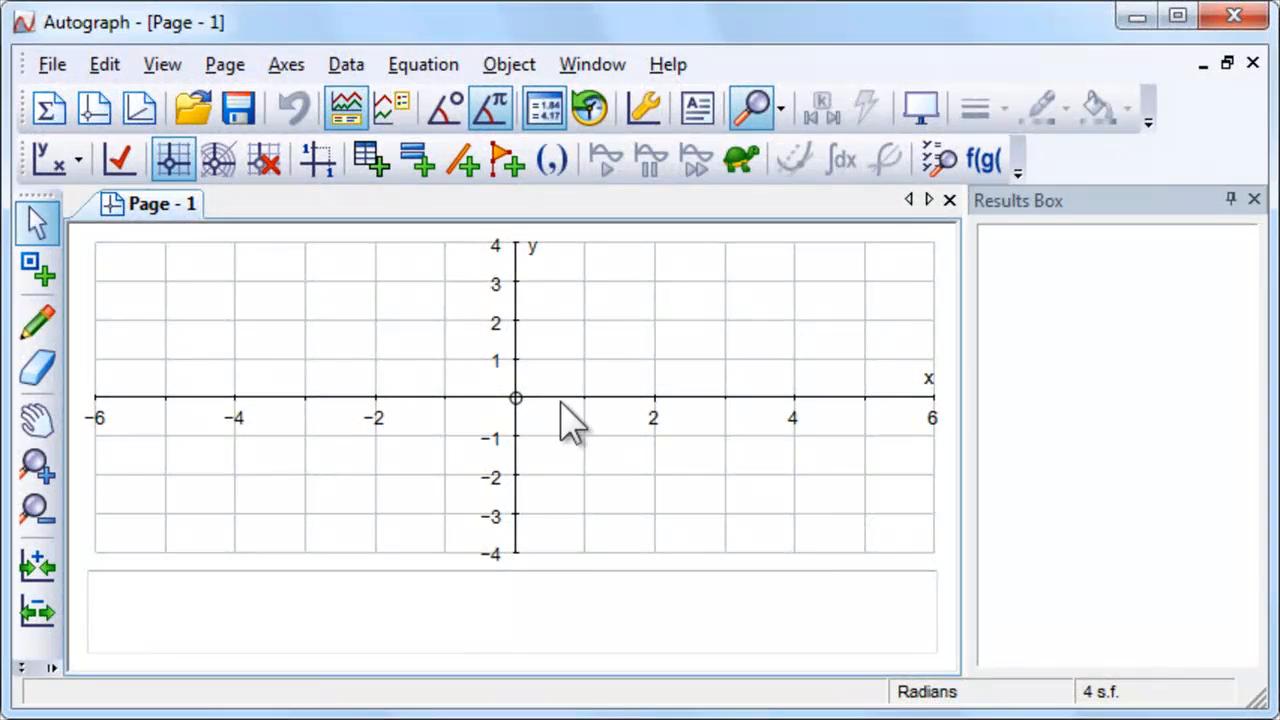
{"action": "mouse_move", "coordinate": [524, 364]}
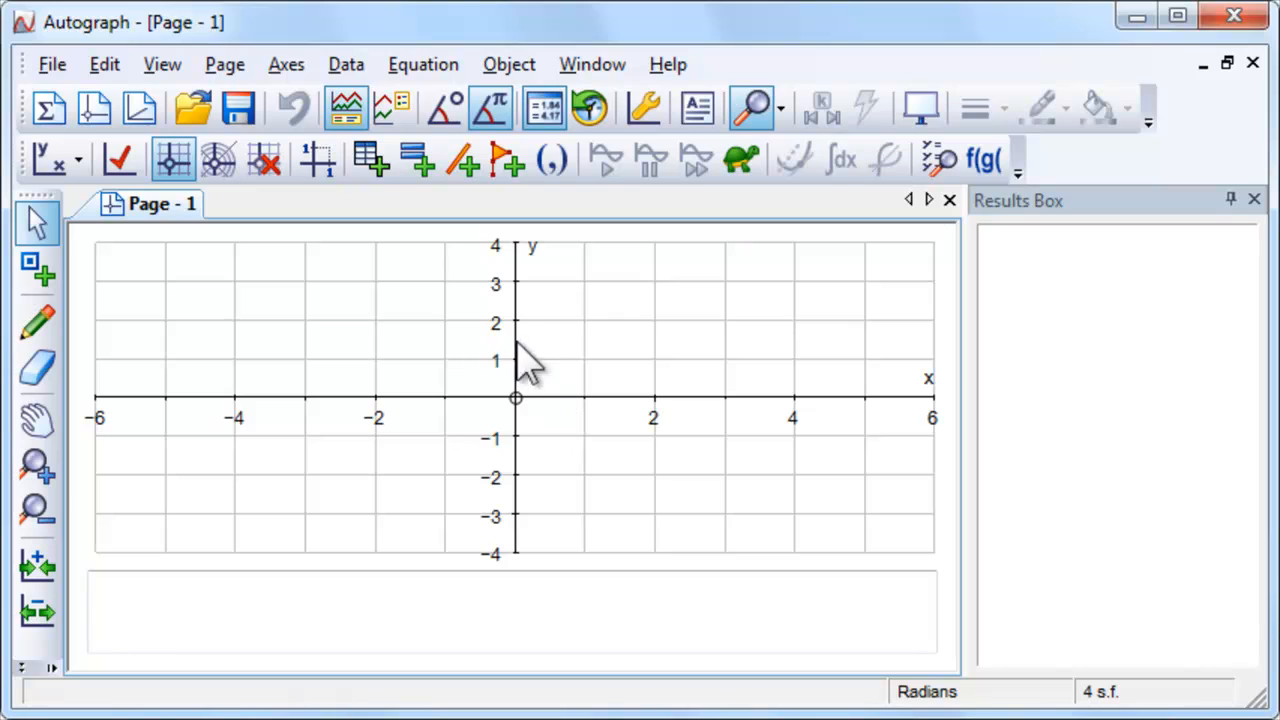
Switch the enlarged graph page to Equal Aspect Mode and hide the grid and axes
{"action": "left_click", "coordinate": [286, 64]}
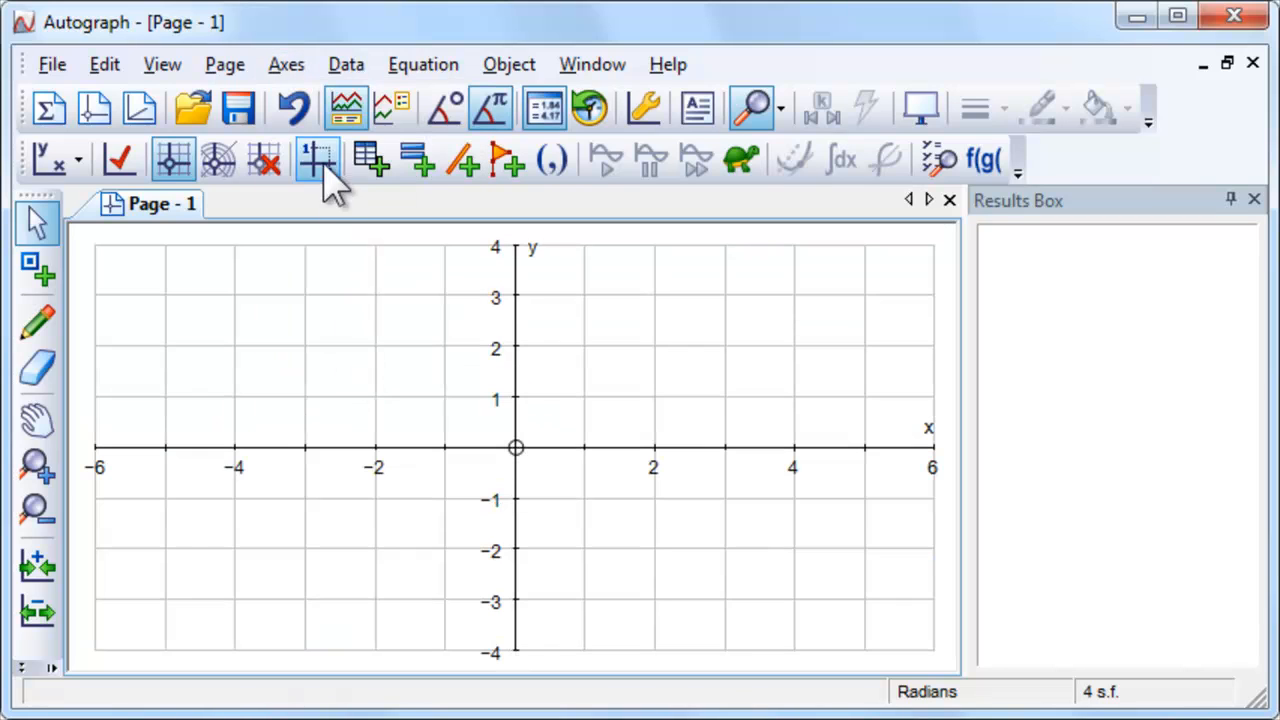
{"action": "mouse_move", "coordinate": [318, 160]}
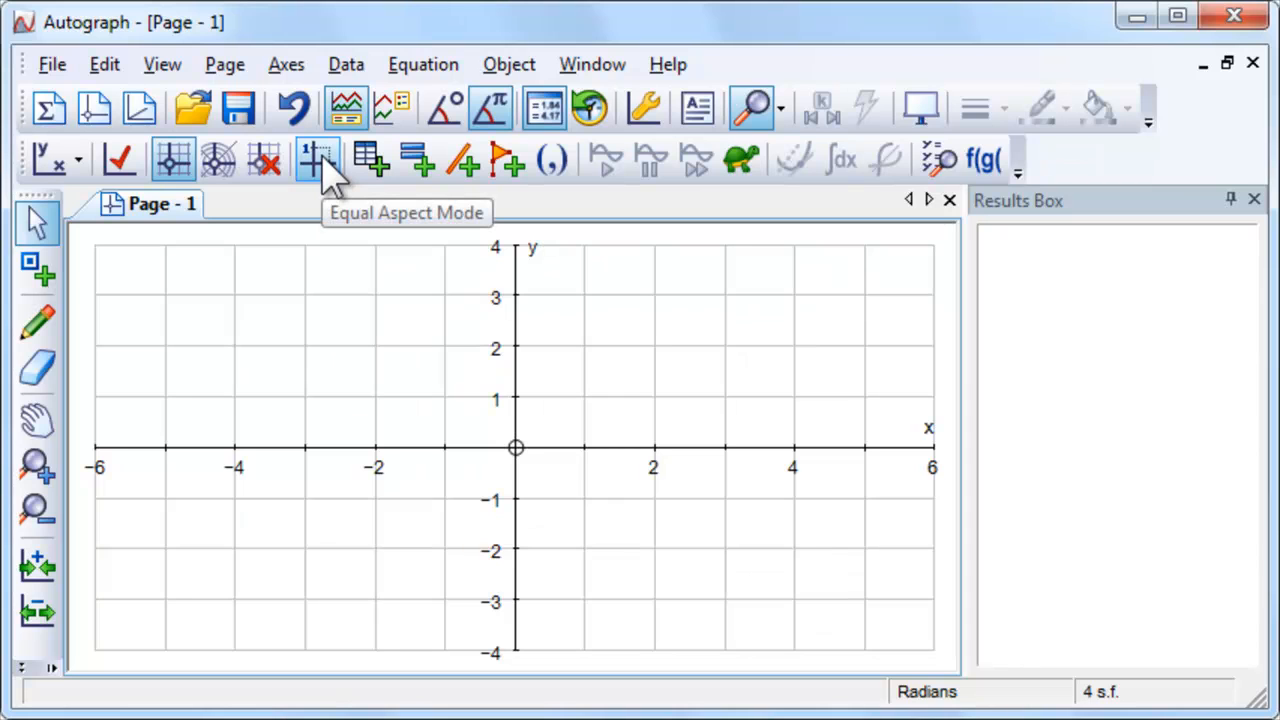
{"action": "left_click", "coordinate": [316, 160]}
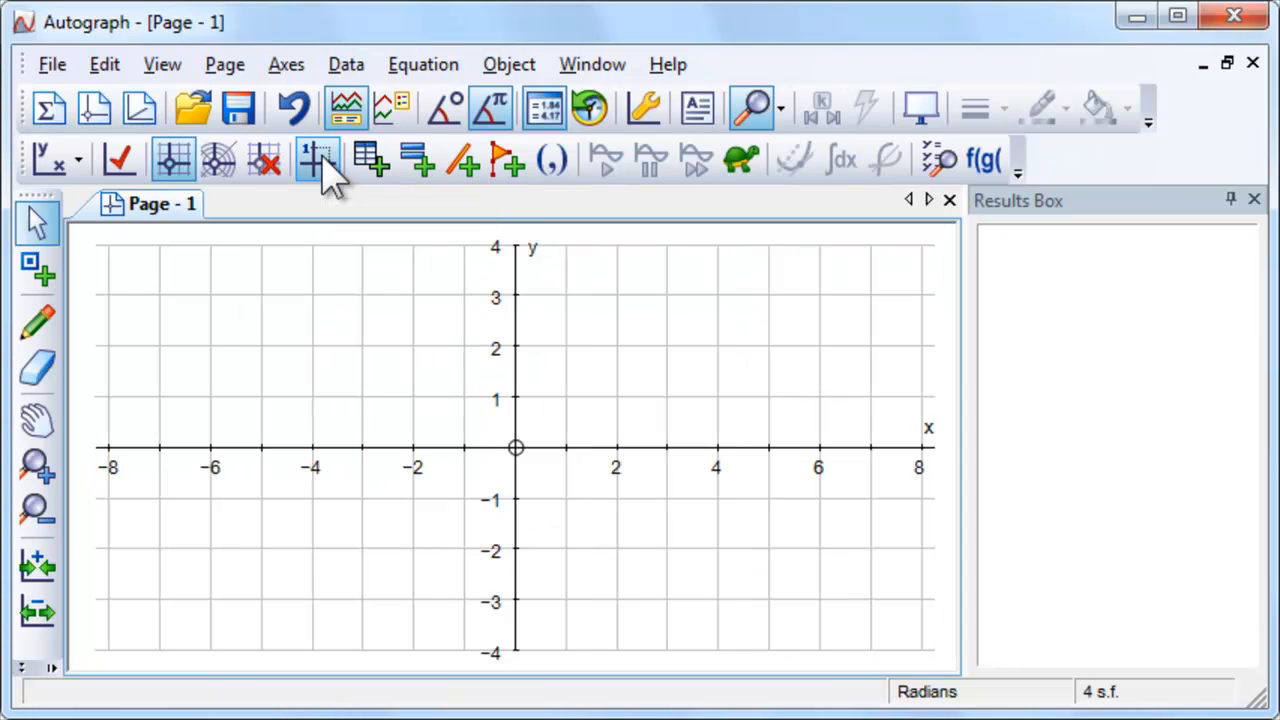
{"action": "left_click", "coordinate": [264, 160]}
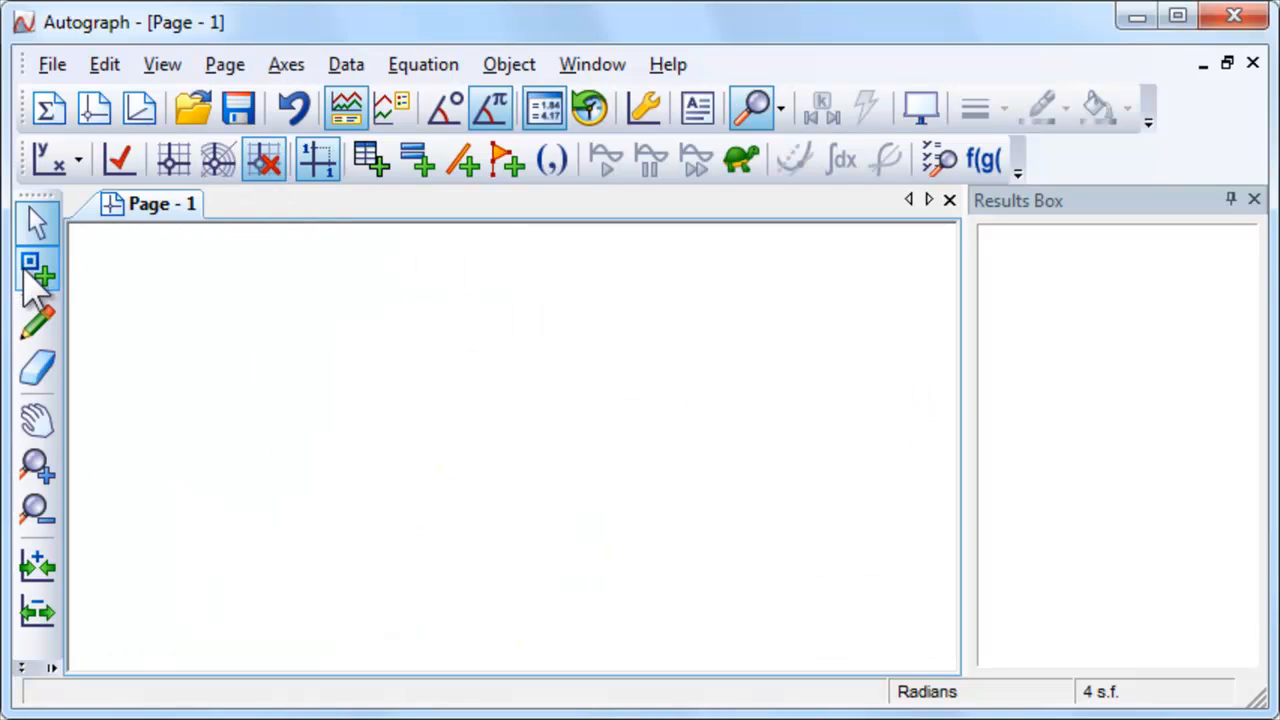
Place three free points as triangle corners and select the top and bottom points together
{"action": "left_click", "coordinate": [36, 270]}
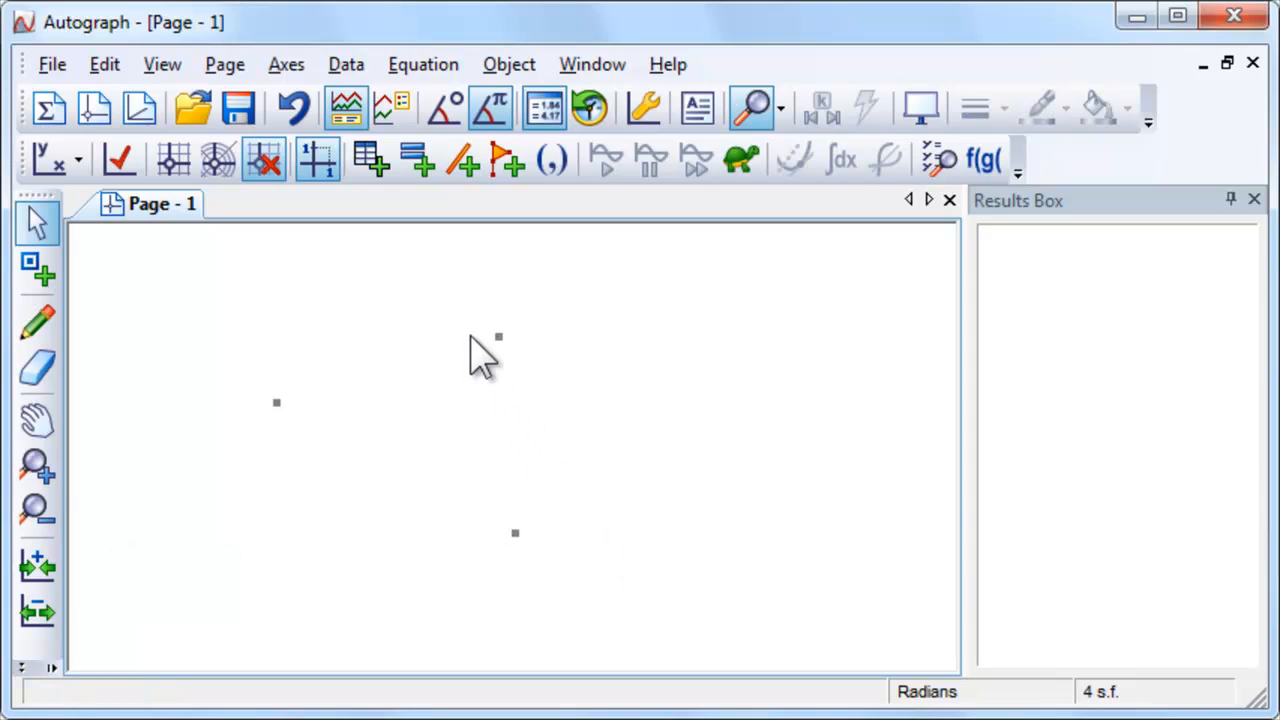
{"action": "left_click_drag", "start_coordinate": [480, 356], "coordinate": [580, 584]}
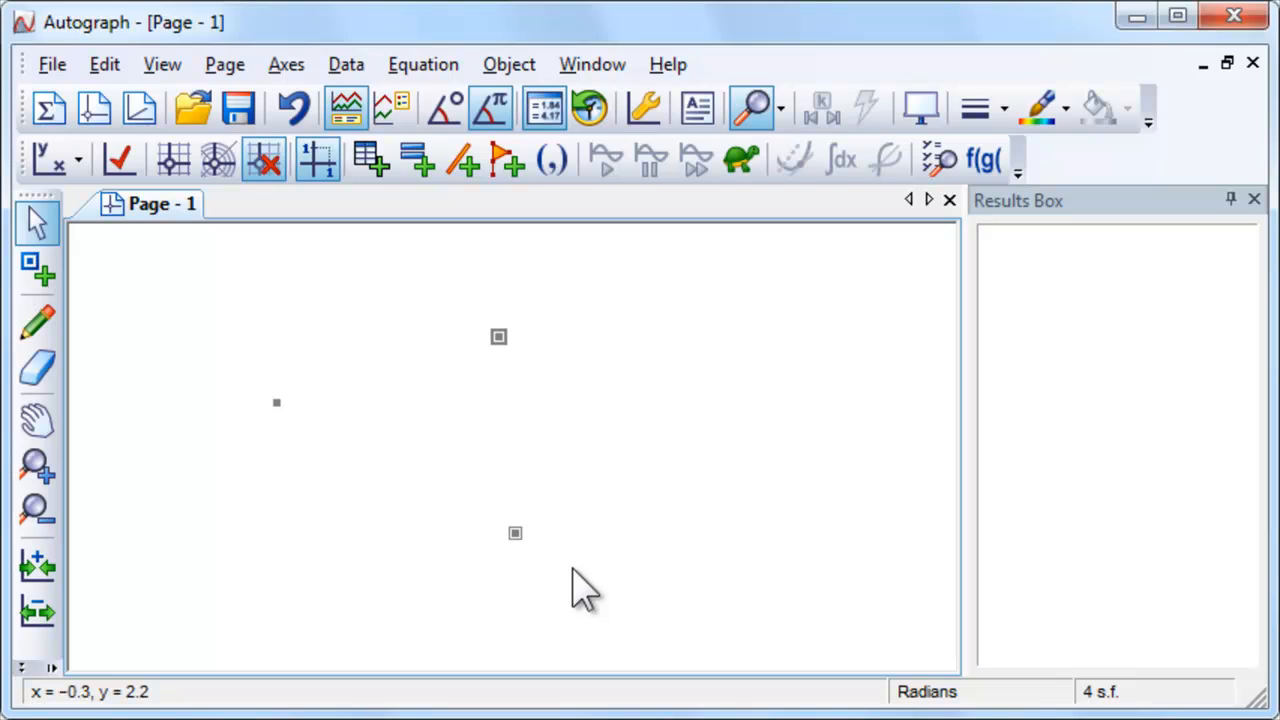
{"action": "mouse_move", "coordinate": [920, 108]}
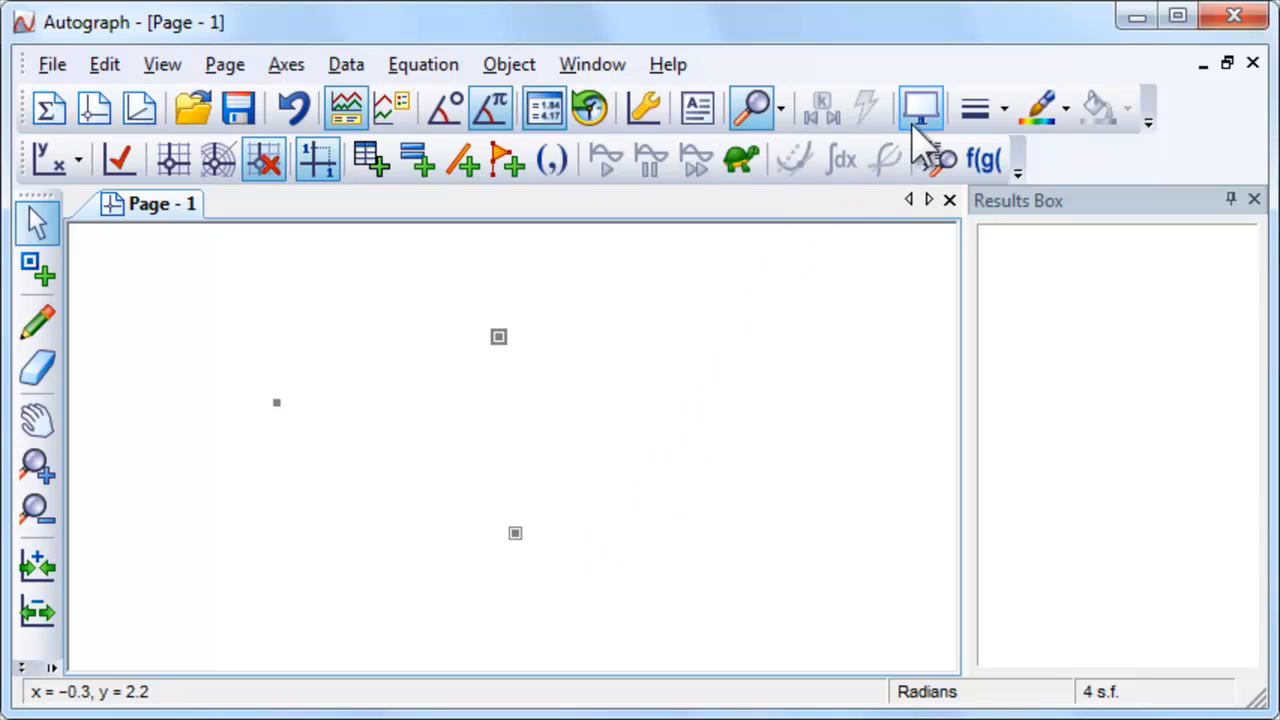
{"action": "mouse_move", "coordinate": [920, 108]}
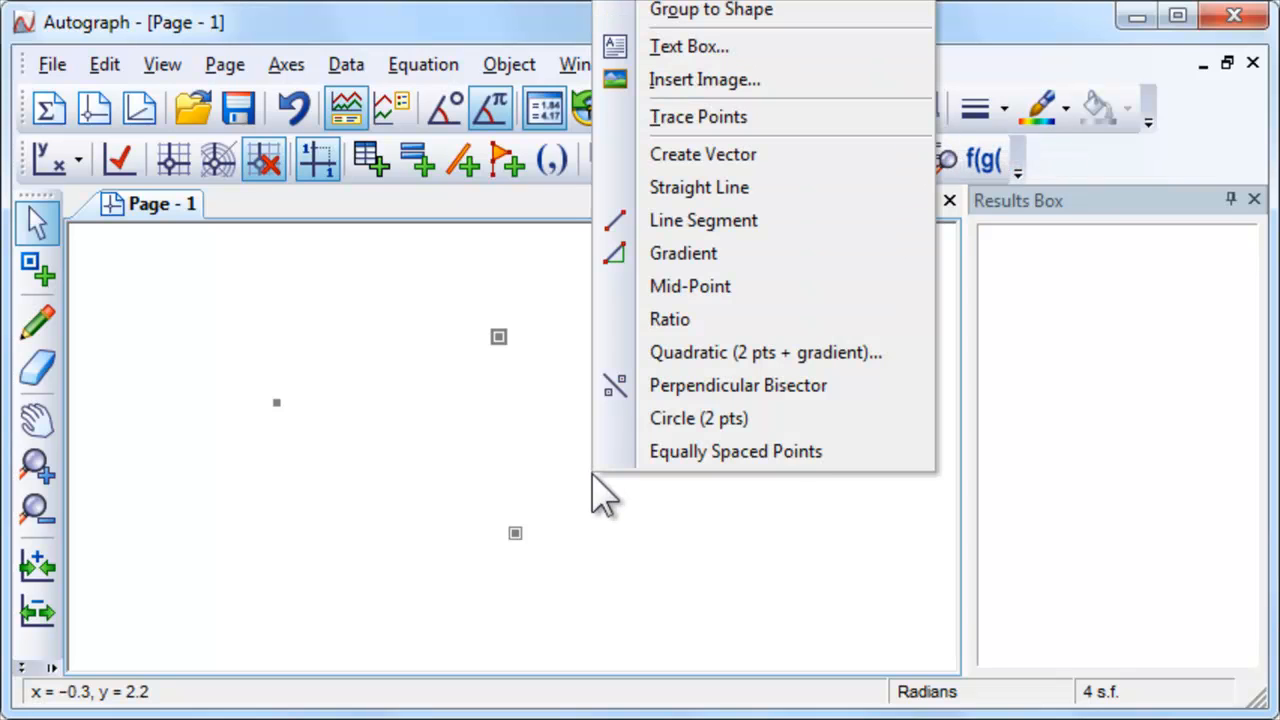
Join the three points with line segments into a triangle and colour its sides red
{"action": "left_click", "coordinate": [704, 220]}
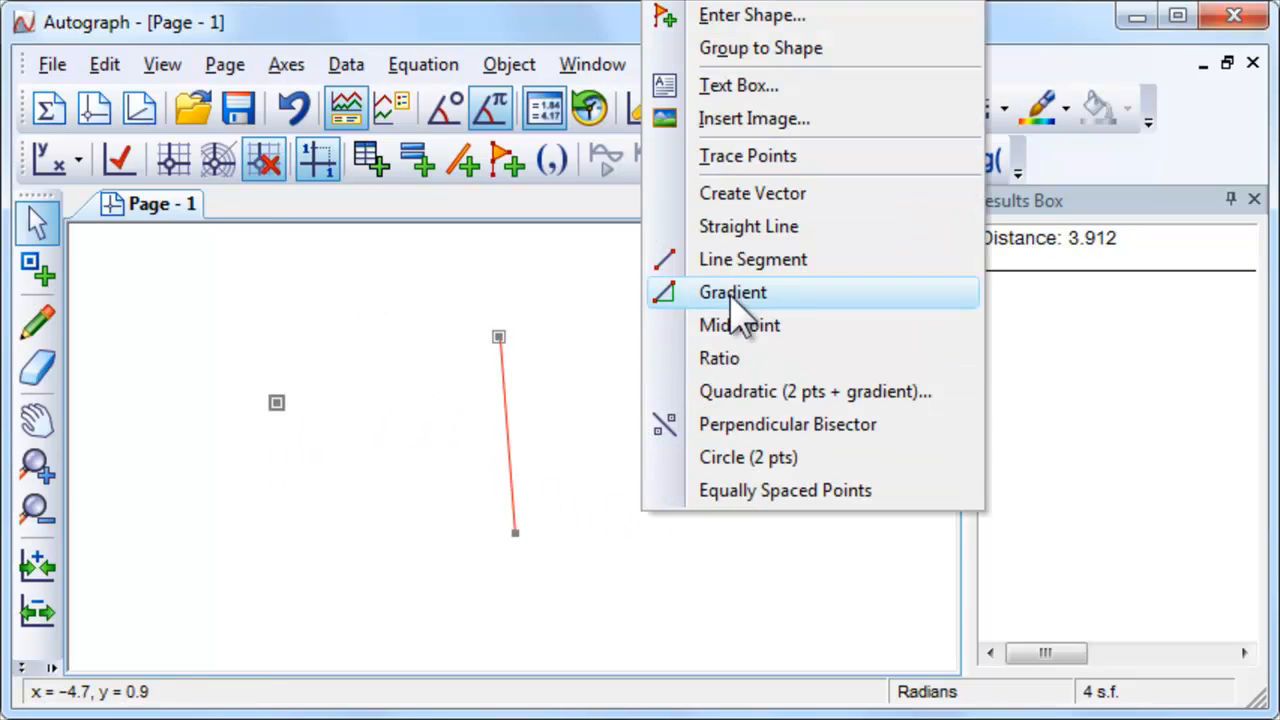
{"action": "left_click", "coordinate": [732, 292]}
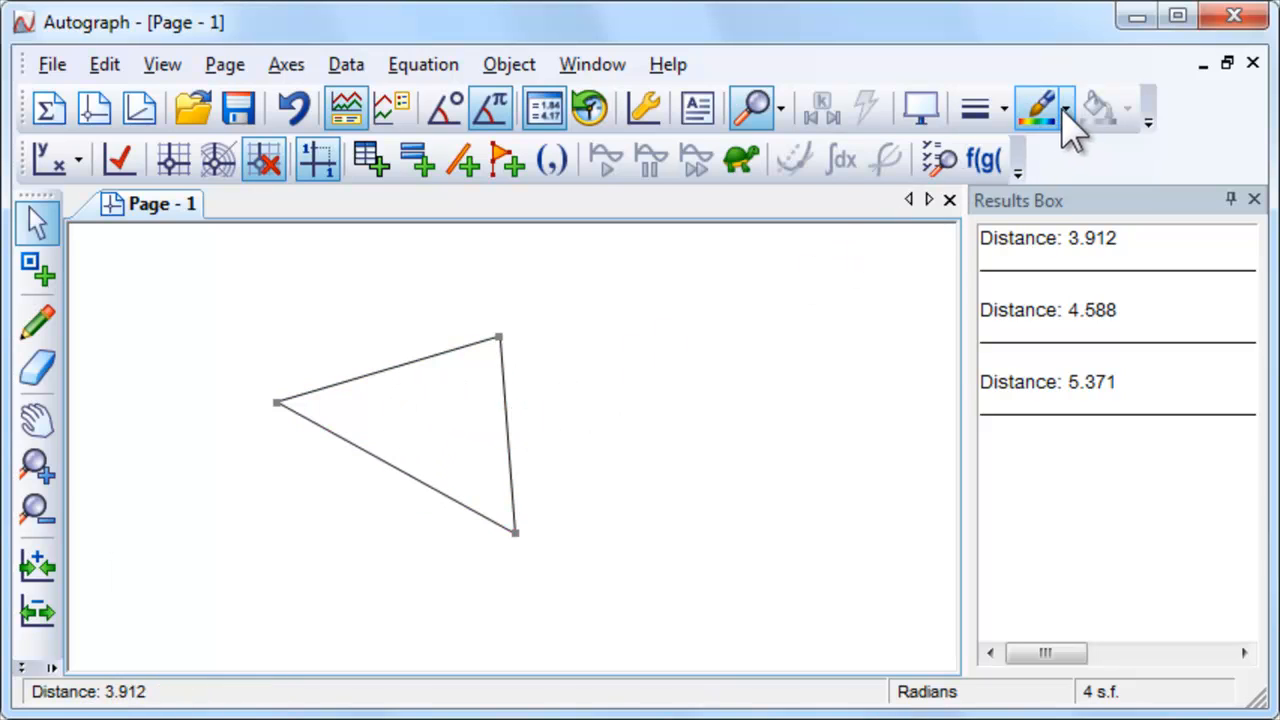
{"action": "left_click", "coordinate": [1068, 120]}
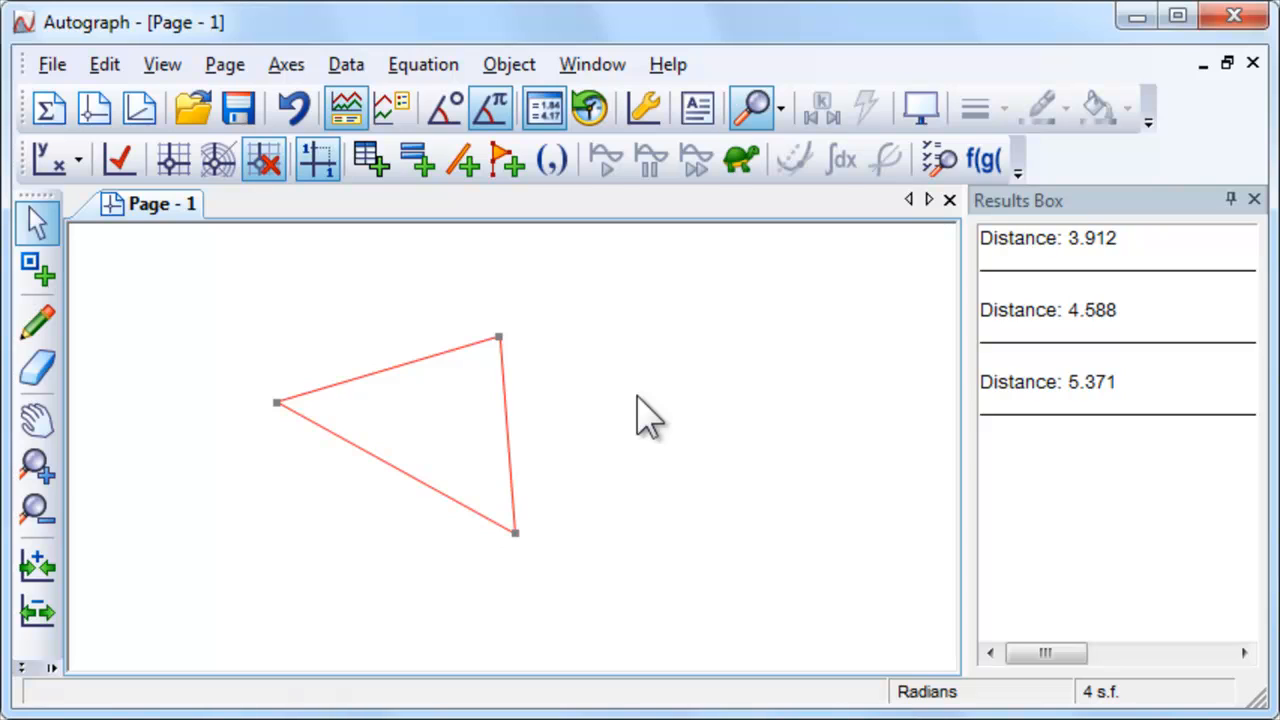
{"action": "mouse_move", "coordinate": [484, 324]}
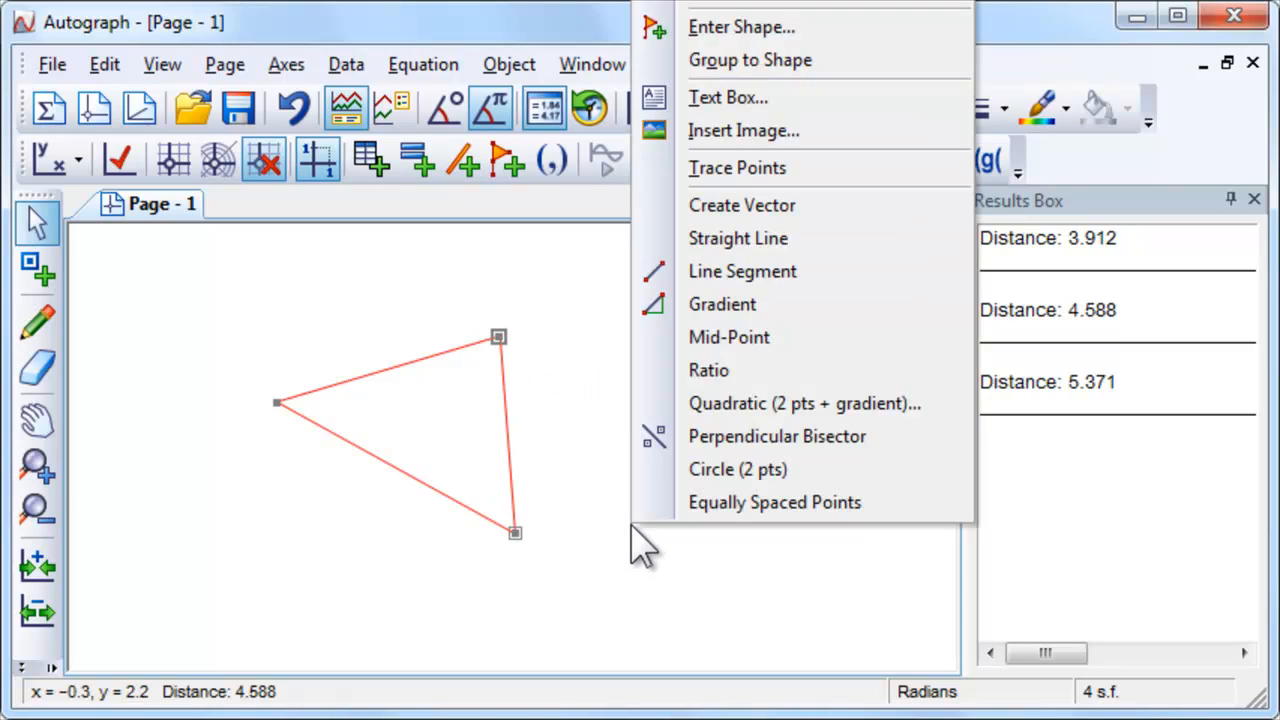
Mark the midpoints of the right, upper-left and lower-left sides of the triangle
{"action": "left_click", "coordinate": [728, 336]}
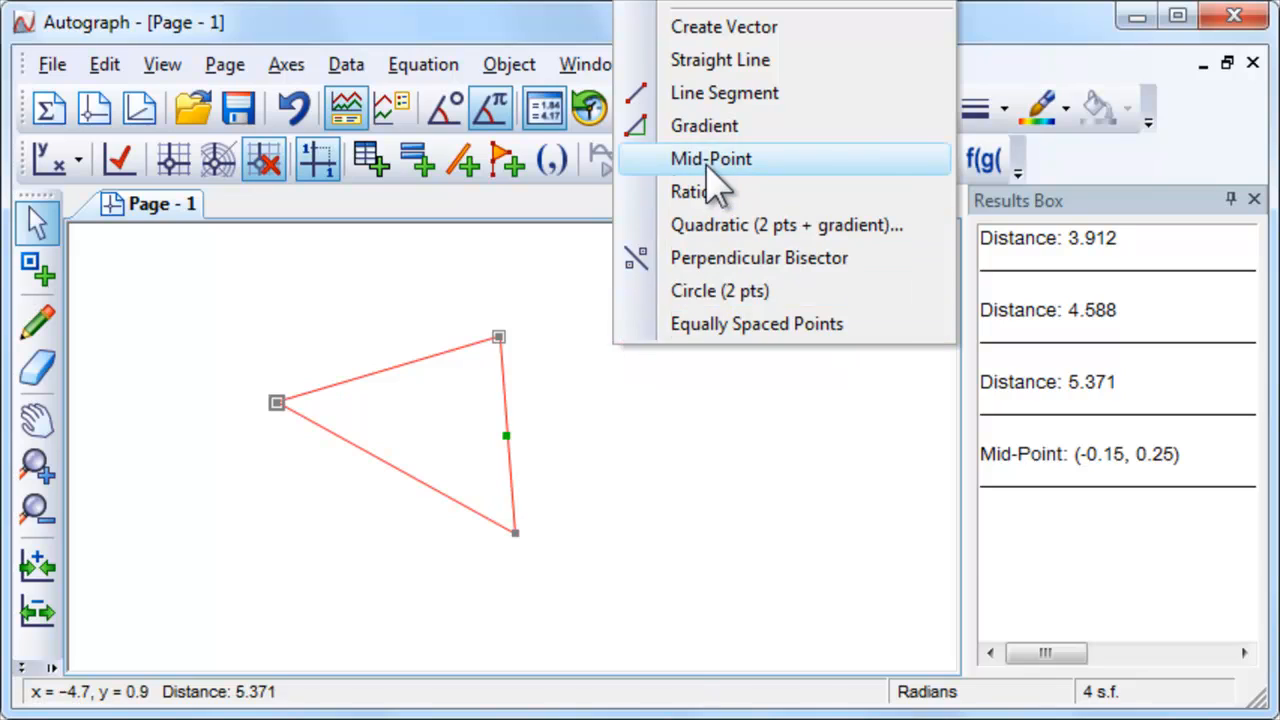
{"action": "left_click", "coordinate": [712, 158]}
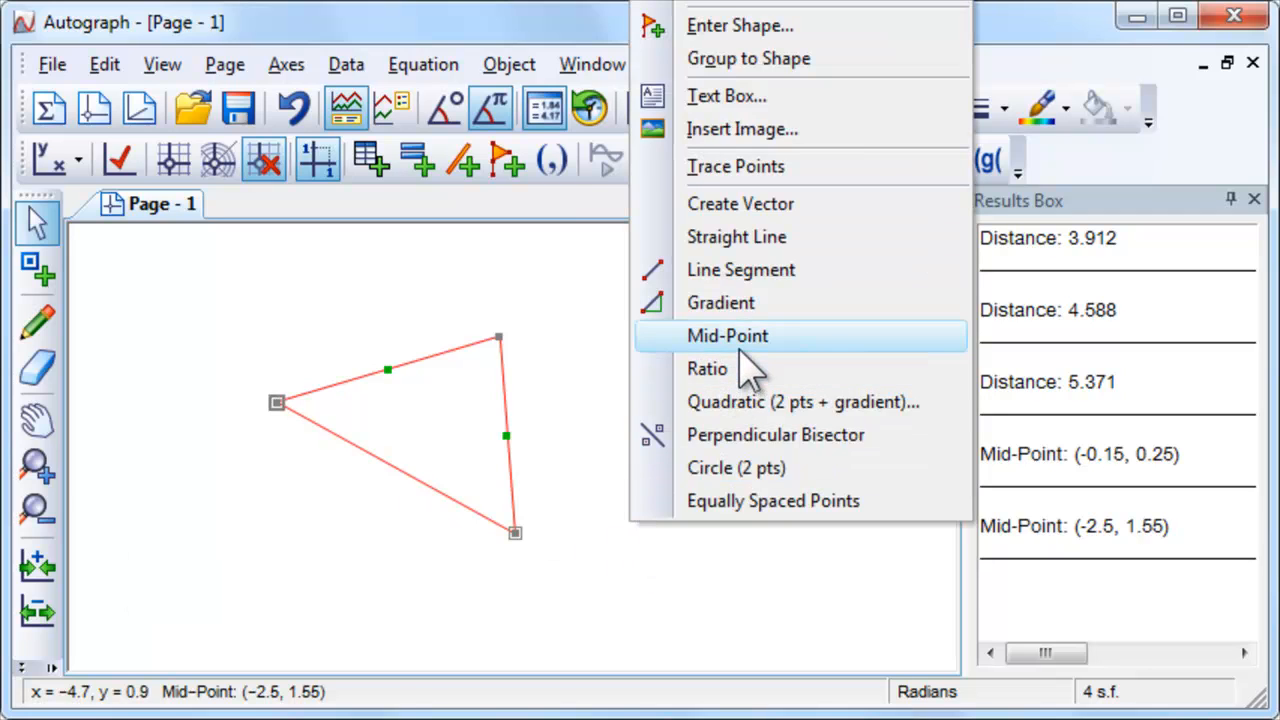
{"action": "left_click", "coordinate": [728, 336]}
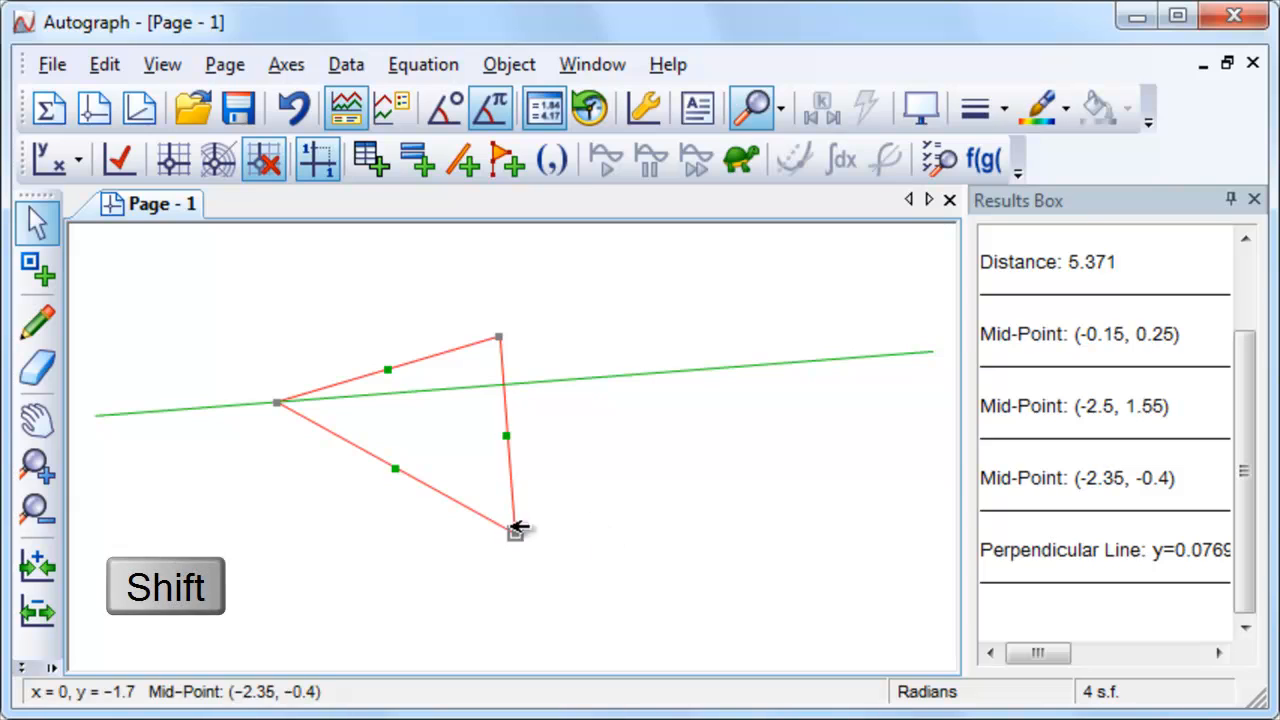
Draw the perpendicular from each vertex to its opposite side and colour the lines blue
{"action": "right_click", "coordinate": [516, 530]}
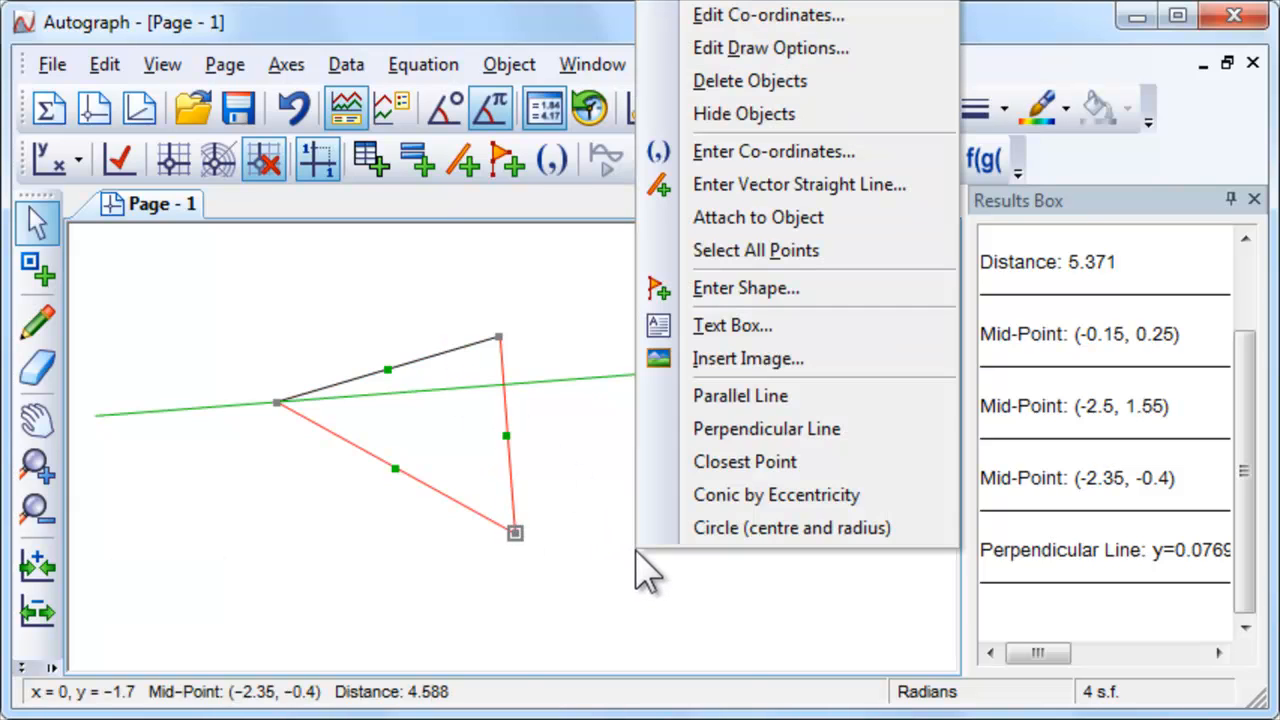
{"action": "left_click", "coordinate": [766, 428]}
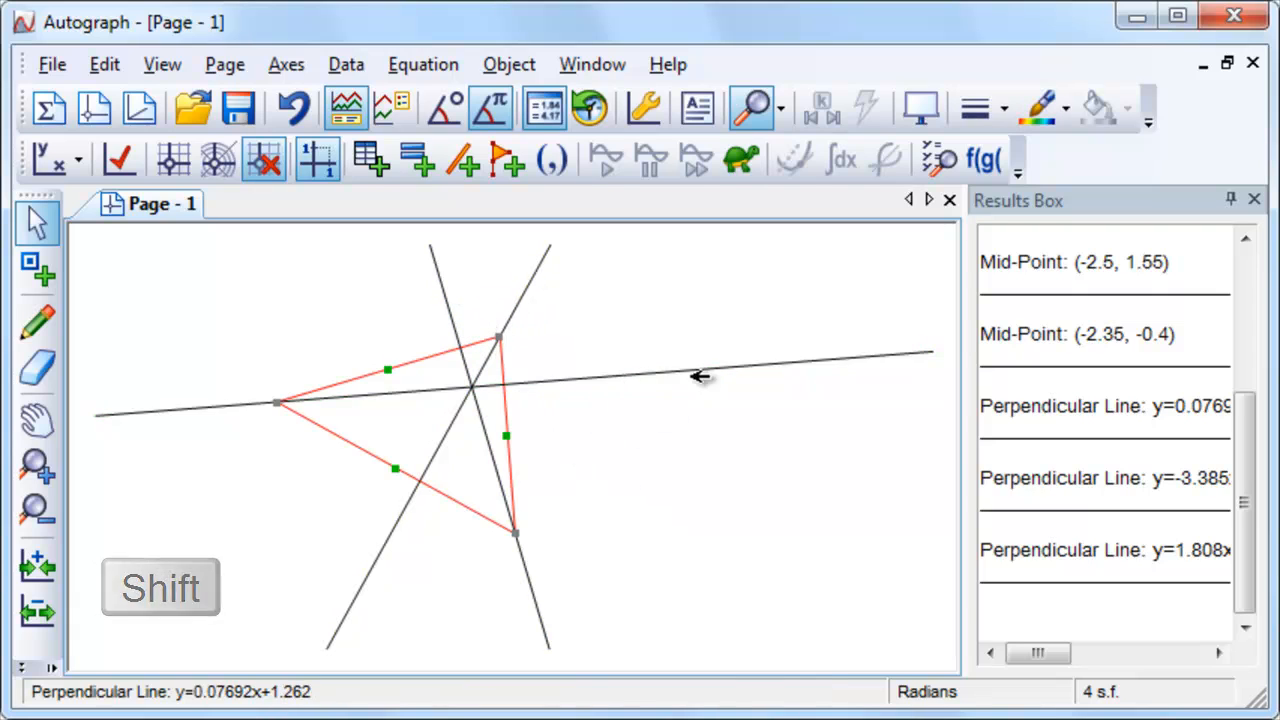
{"action": "left_click", "coordinate": [1064, 108]}
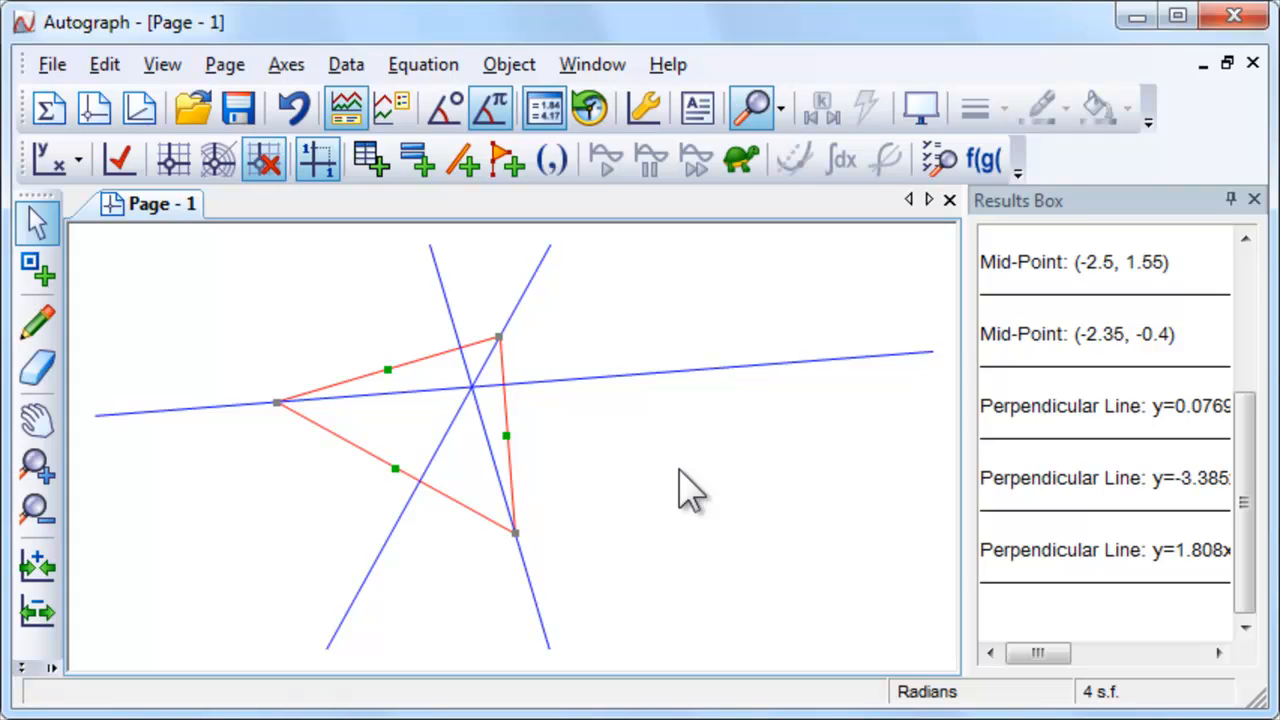
{"action": "mouse_move", "coordinate": [318, 356]}
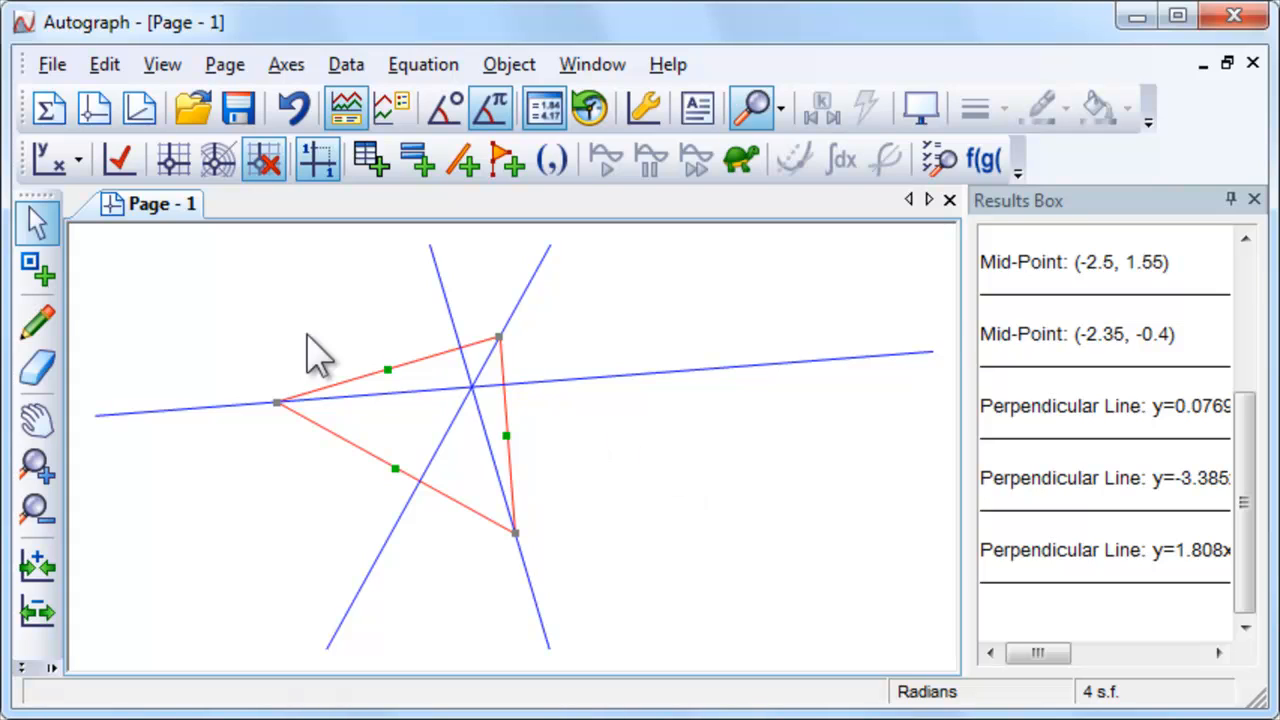
Mark the points where the altitudes meet the sides with the Add Point tool
{"action": "left_click", "coordinate": [36, 270]}
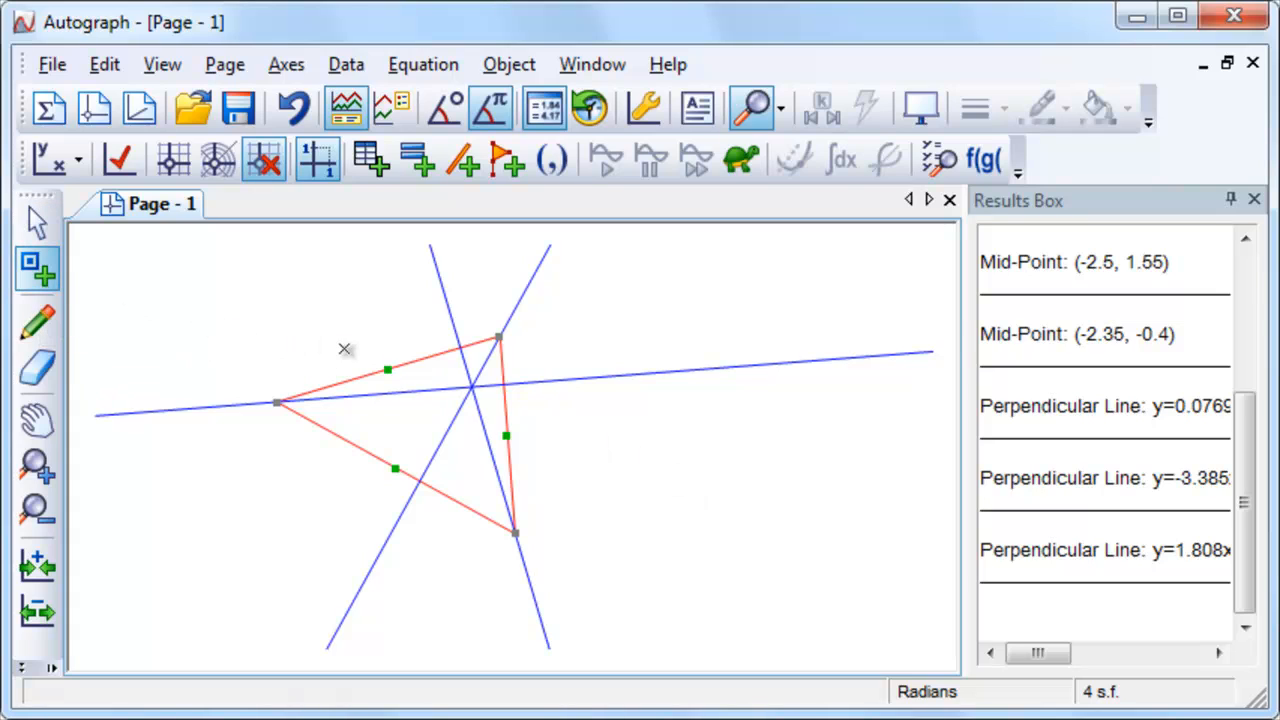
{"action": "key", "text": "ctrl"}
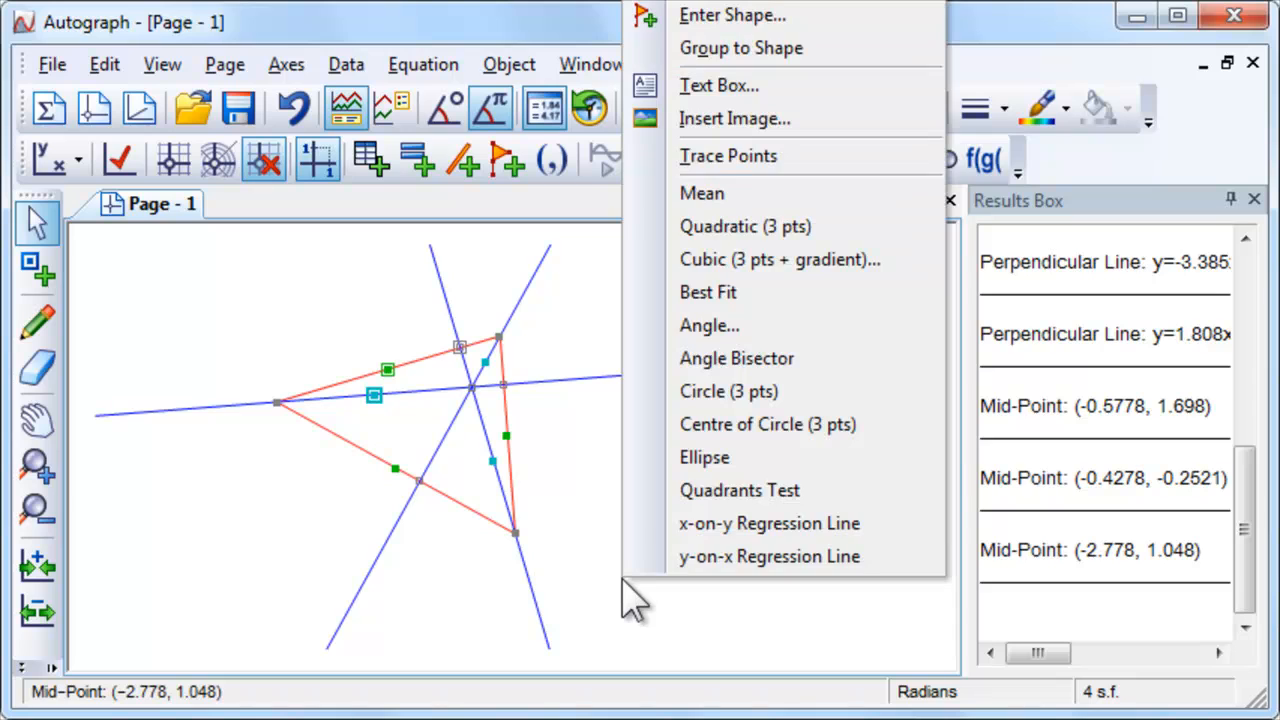
{"action": "mouse_move", "coordinate": [756, 390]}
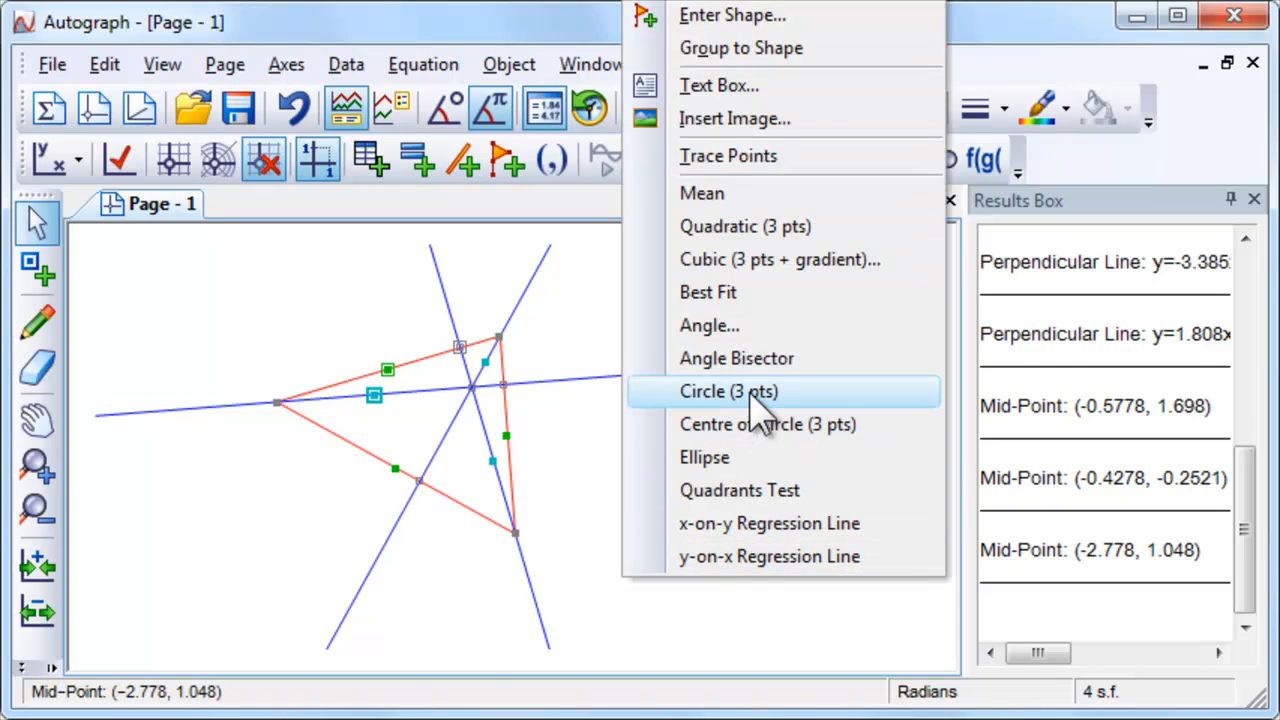